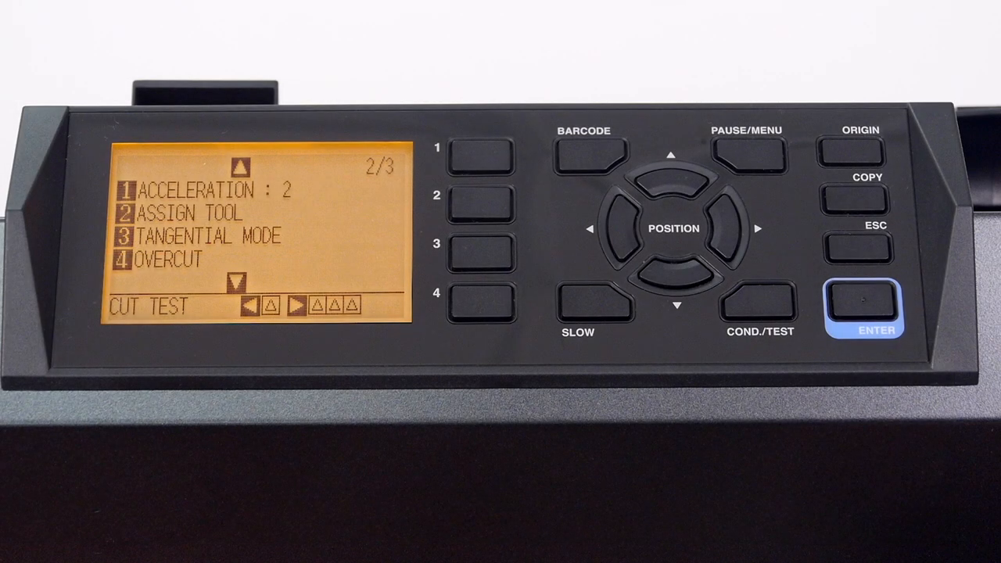
# Open the ACCELERATION setting screen from menu page 2/3
pyautogui.click(478, 244)
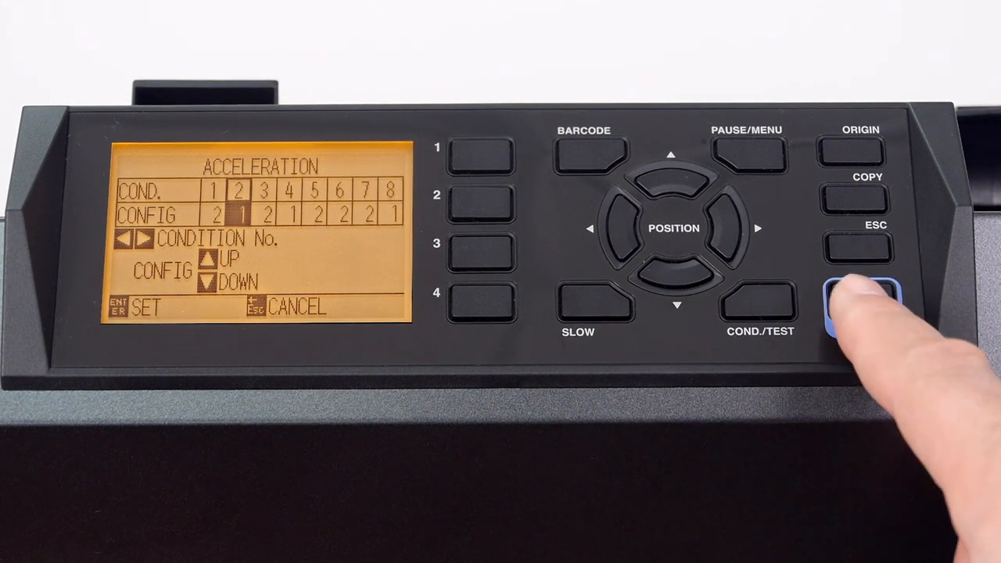
# Save acceleration 1 for condition 2 with ENTER
pyautogui.click(862, 301)
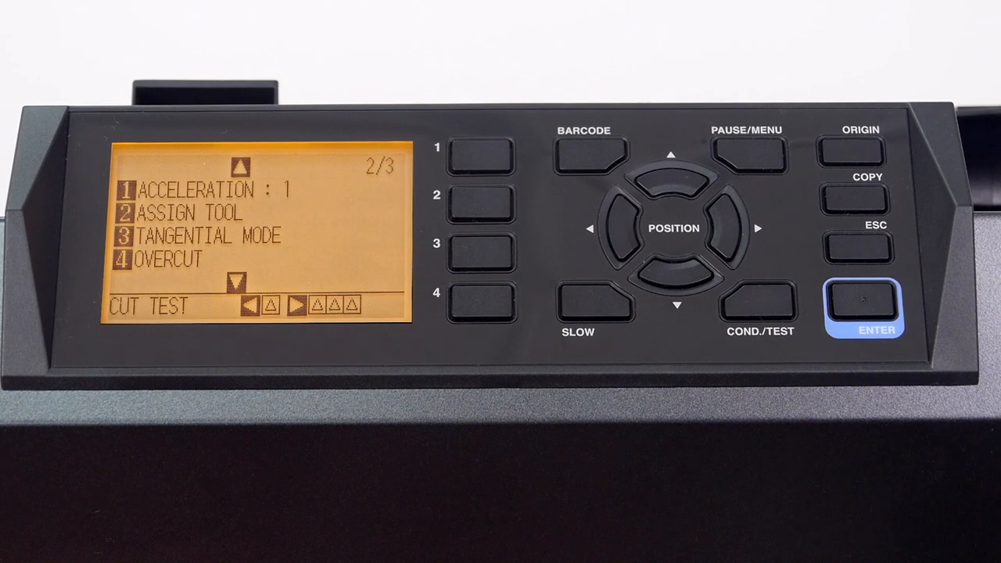